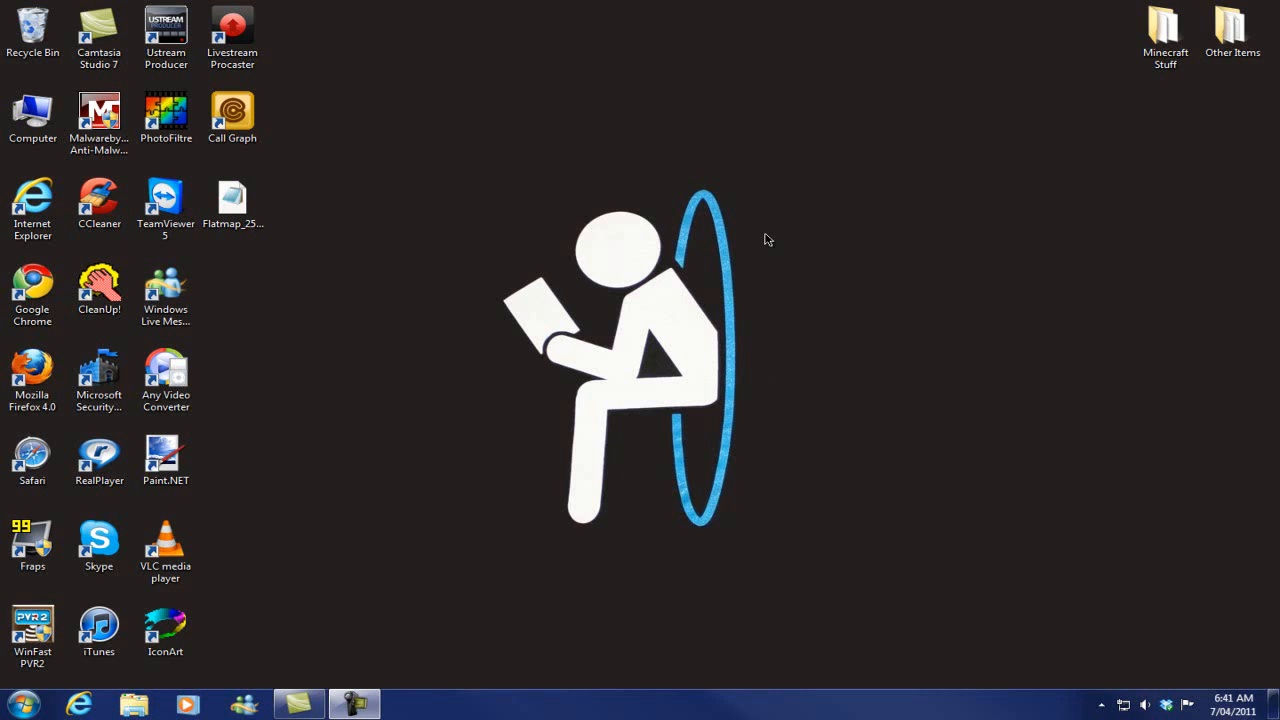
mouse_move(1096, 48)
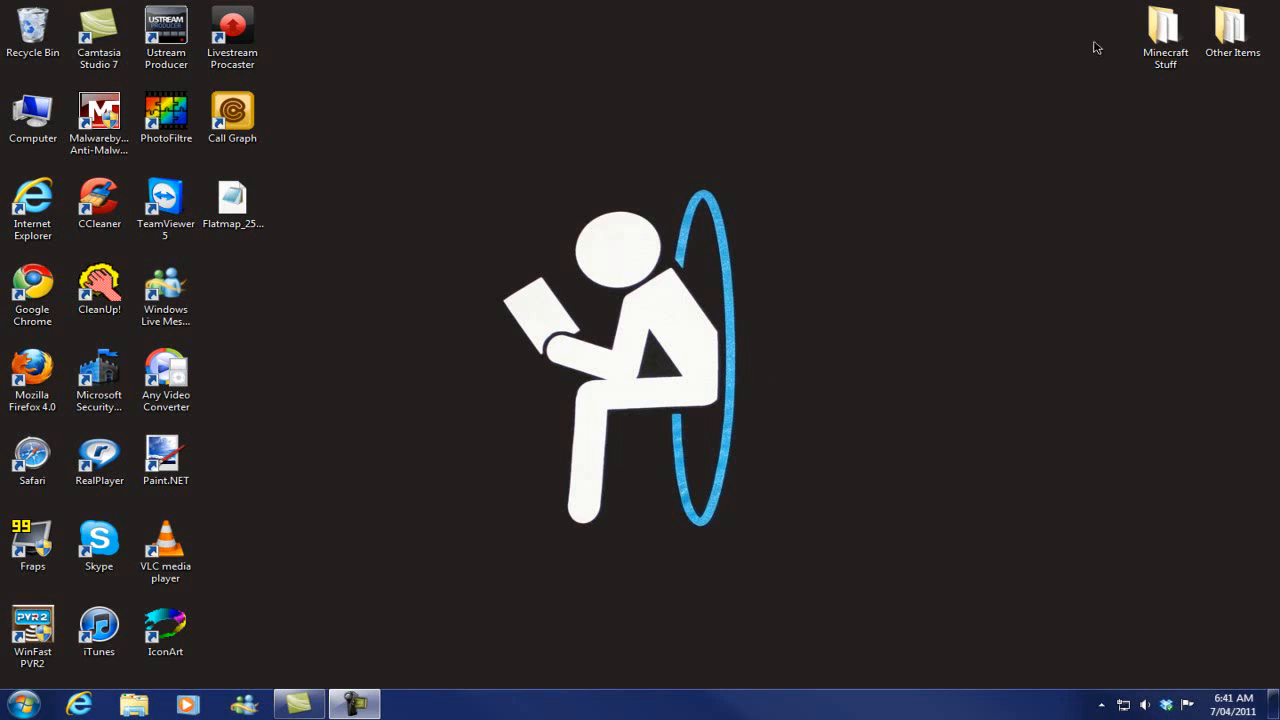
- Launch MCEdit via Minecraft Stuff > Beta Programs > MCEdit Latest and its batch file
left_click(1164, 36)
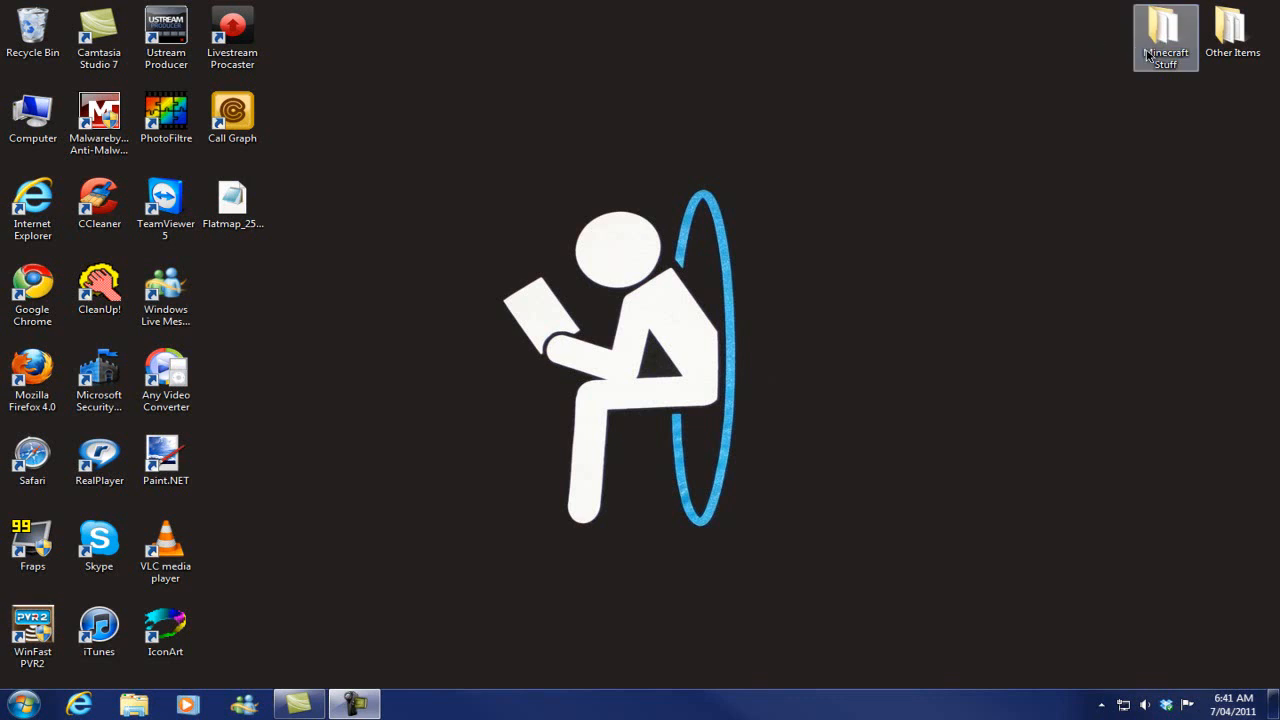
double_click(1164, 36)
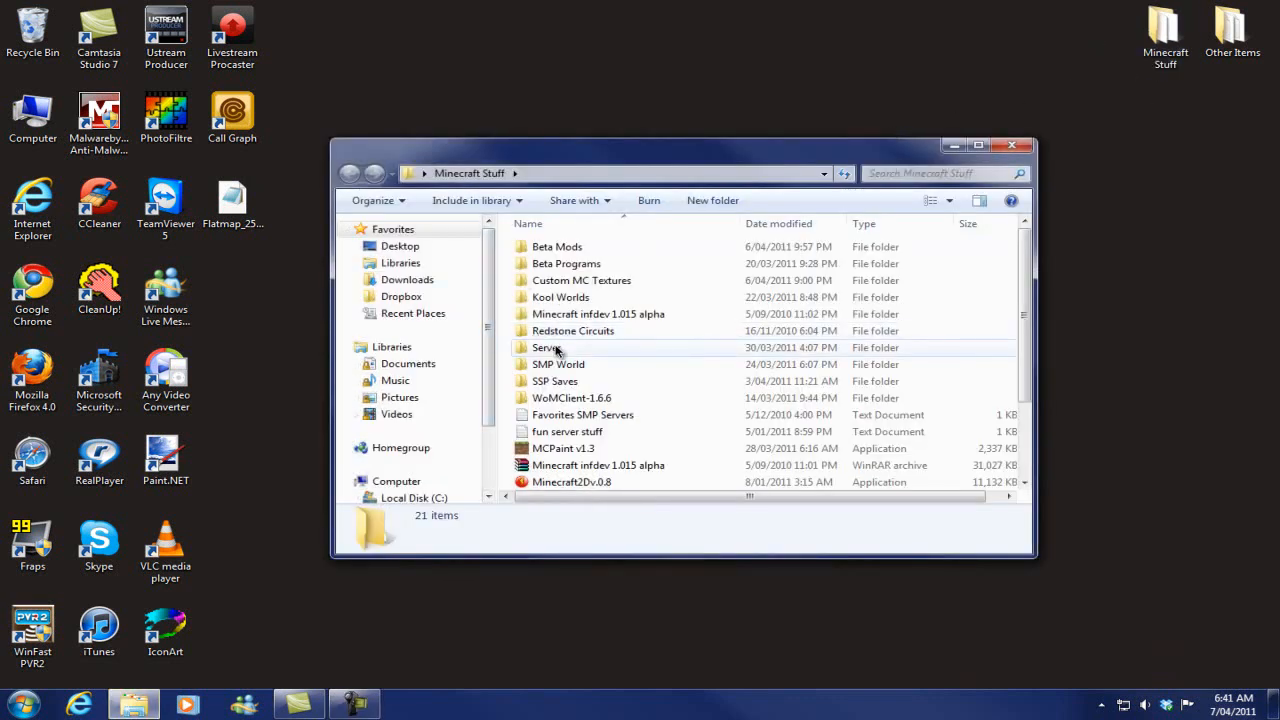
double_click(566, 264)
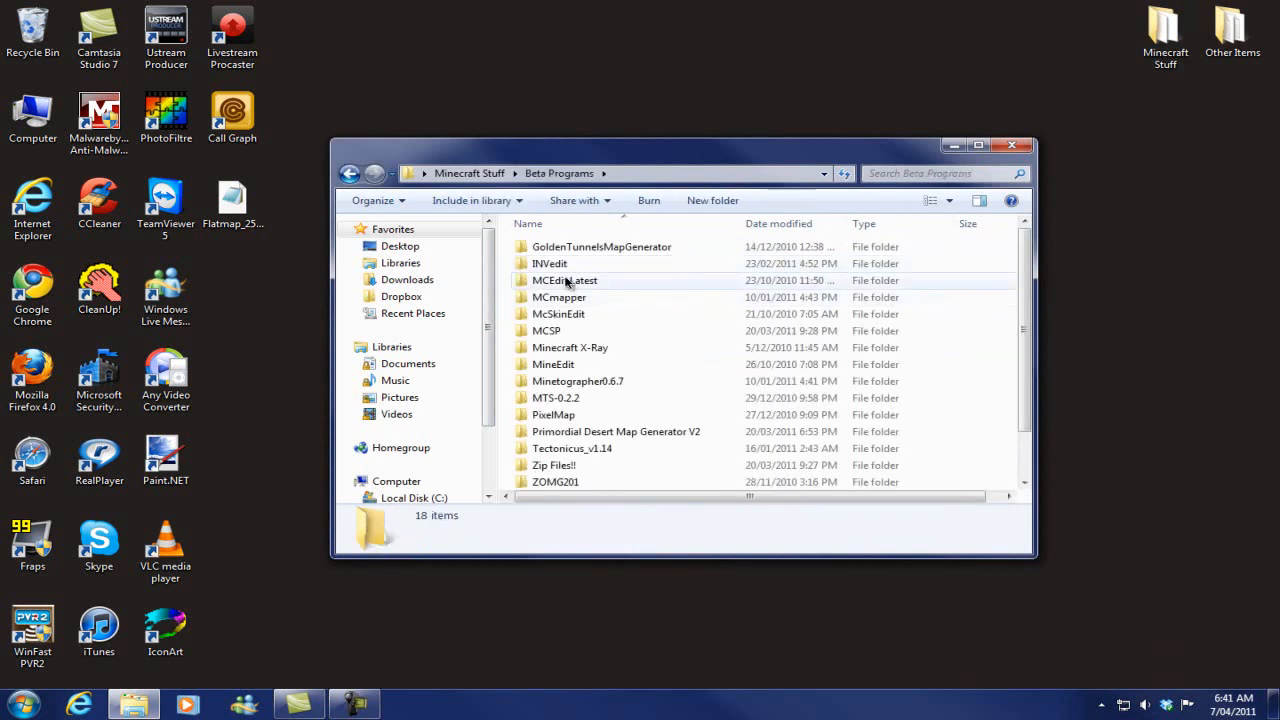
double_click(564, 280)
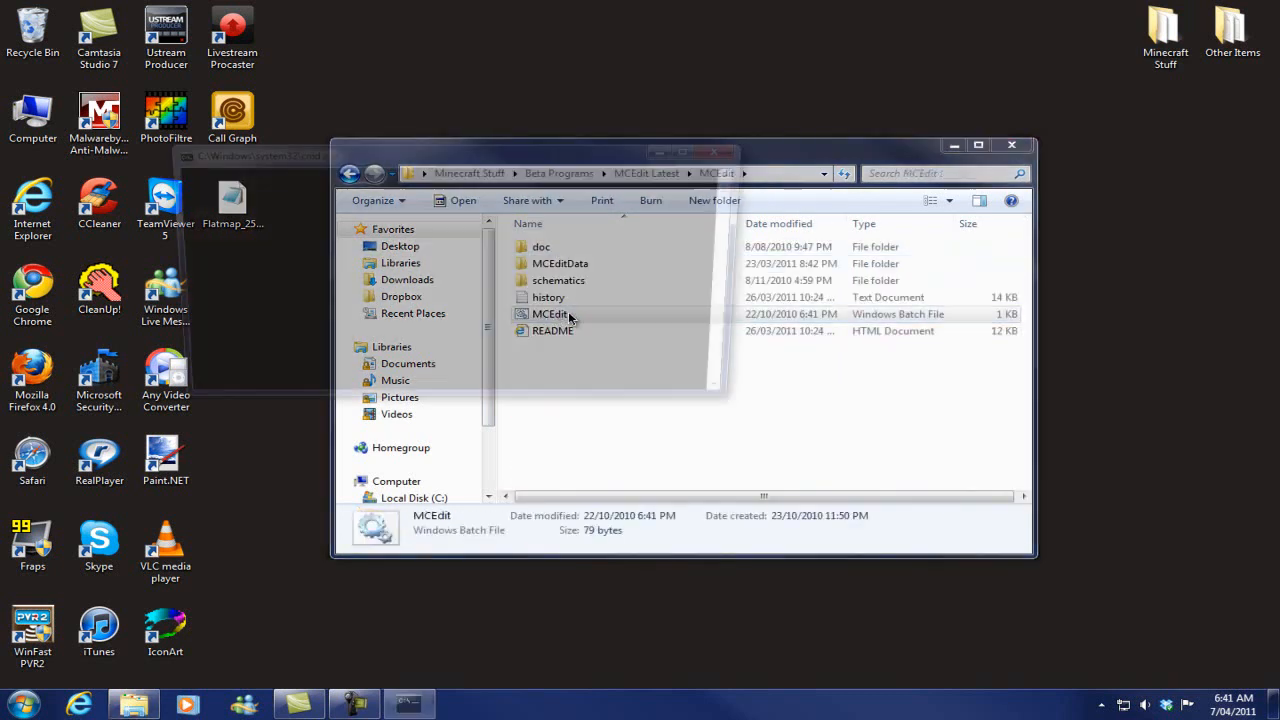
double_click(548, 314)
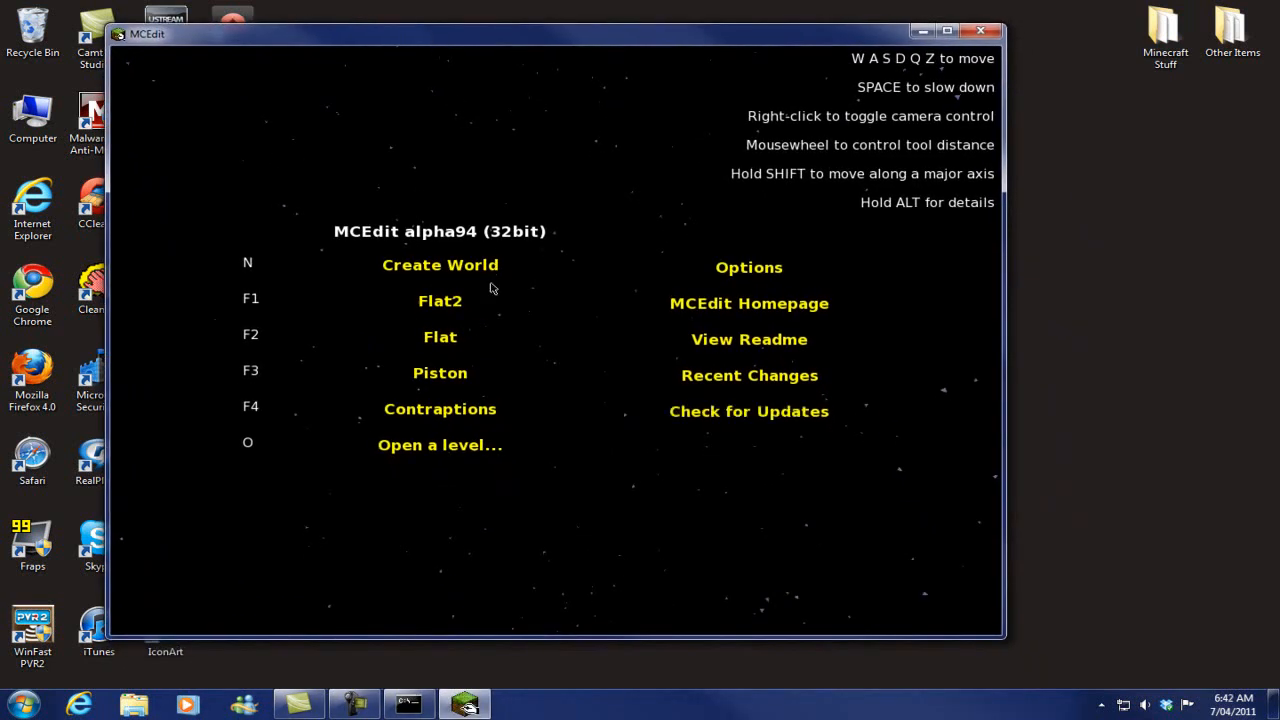
- Create a new world named FlatWorldTut and open it in the 3D editor
left_click(440, 264)
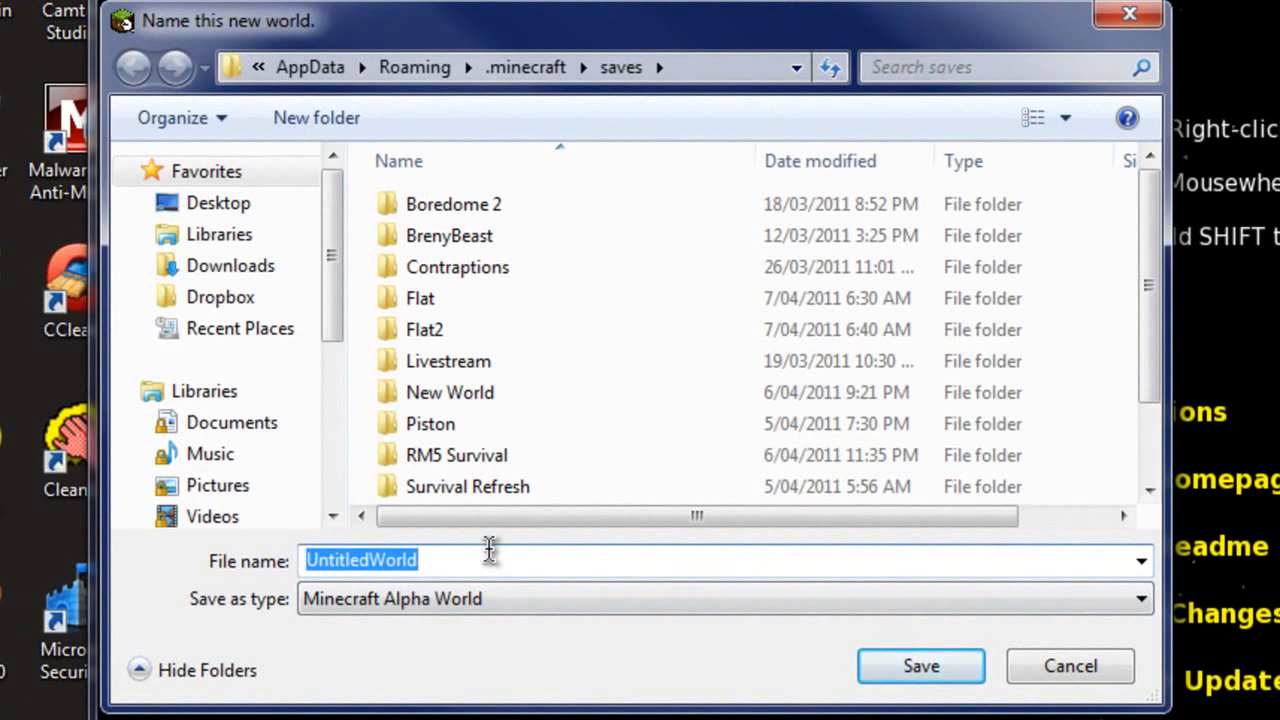
type("Flat")
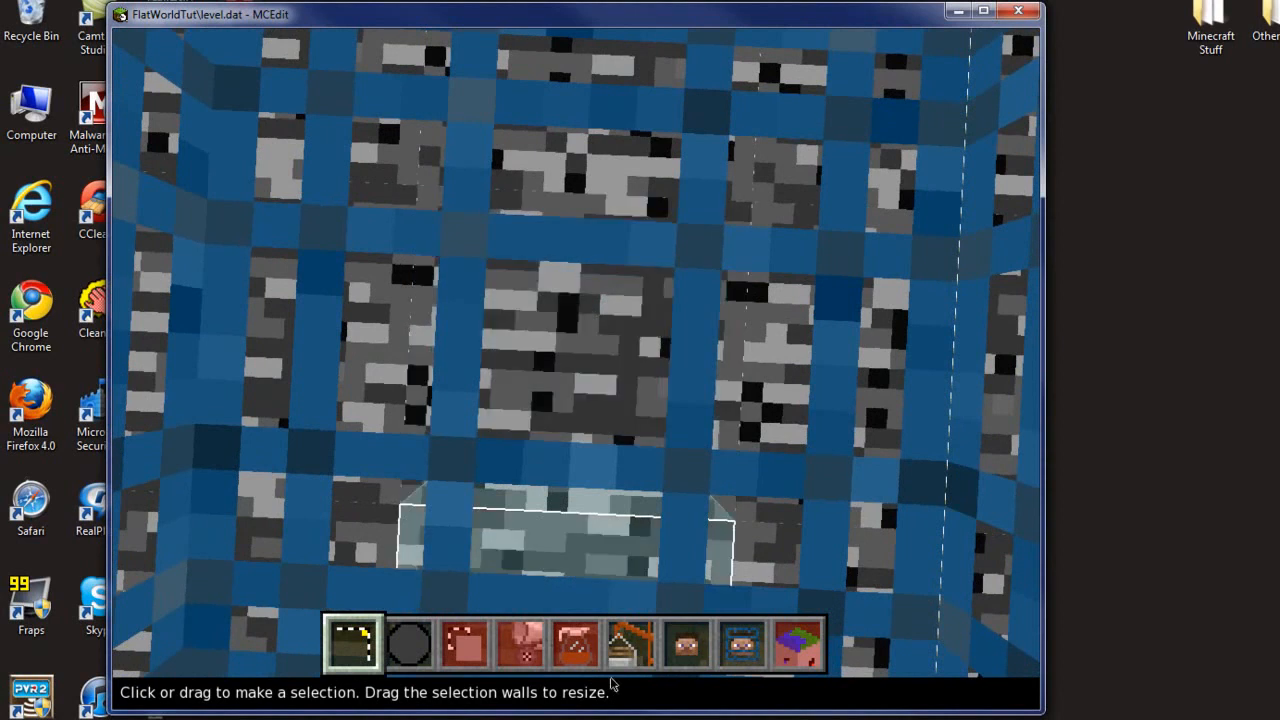
- Choose Flatmap_256_256_128 from the Desktop for import, previewing its flat terrain
left_click(652, 644)
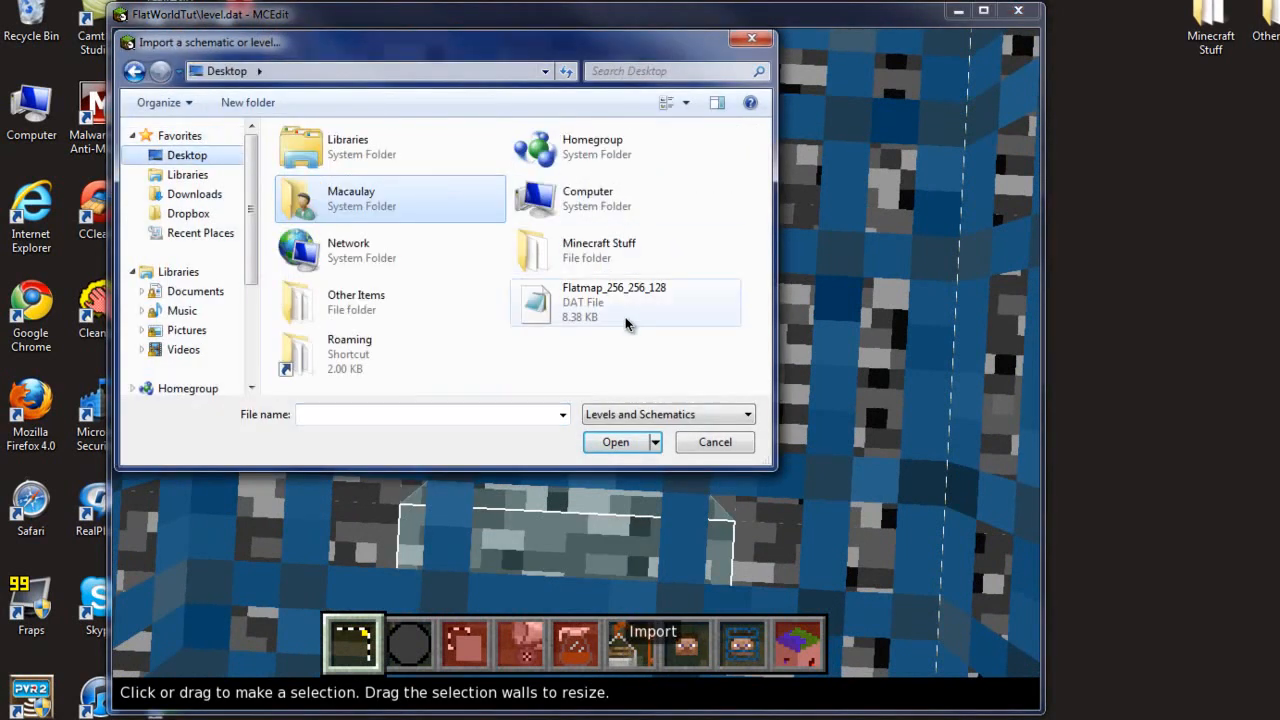
left_click(624, 302)
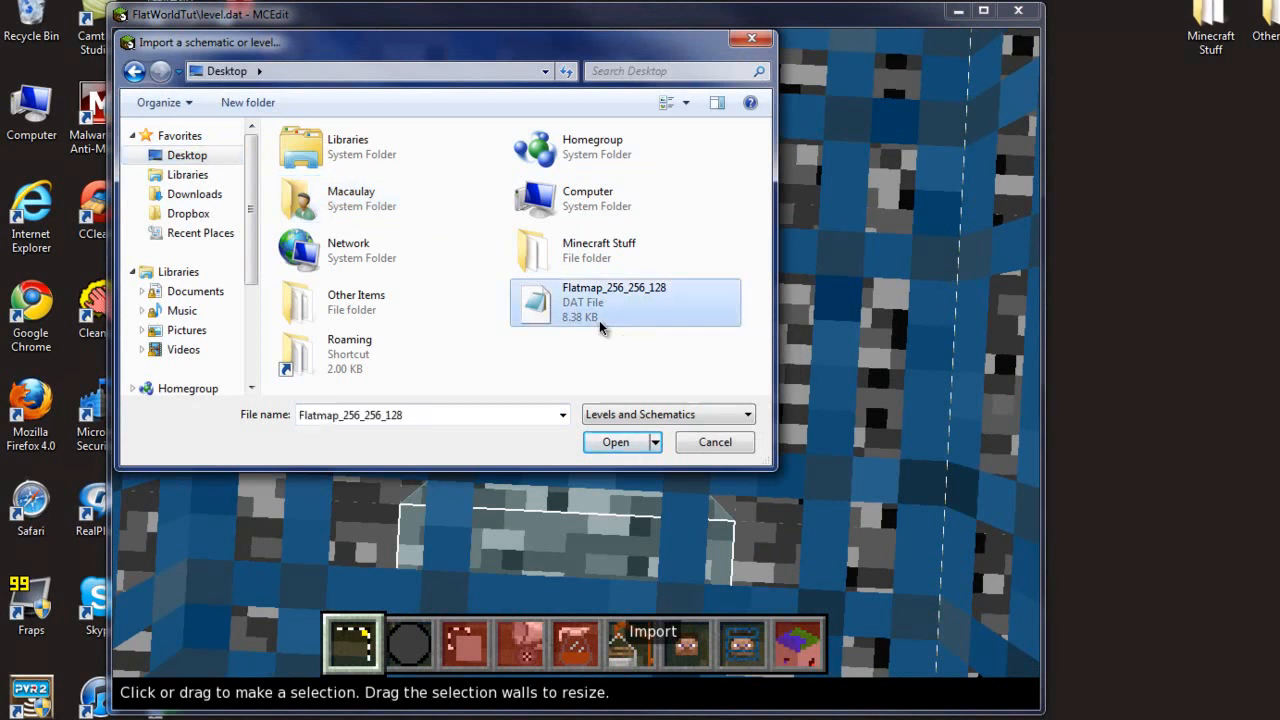
left_click(616, 442)
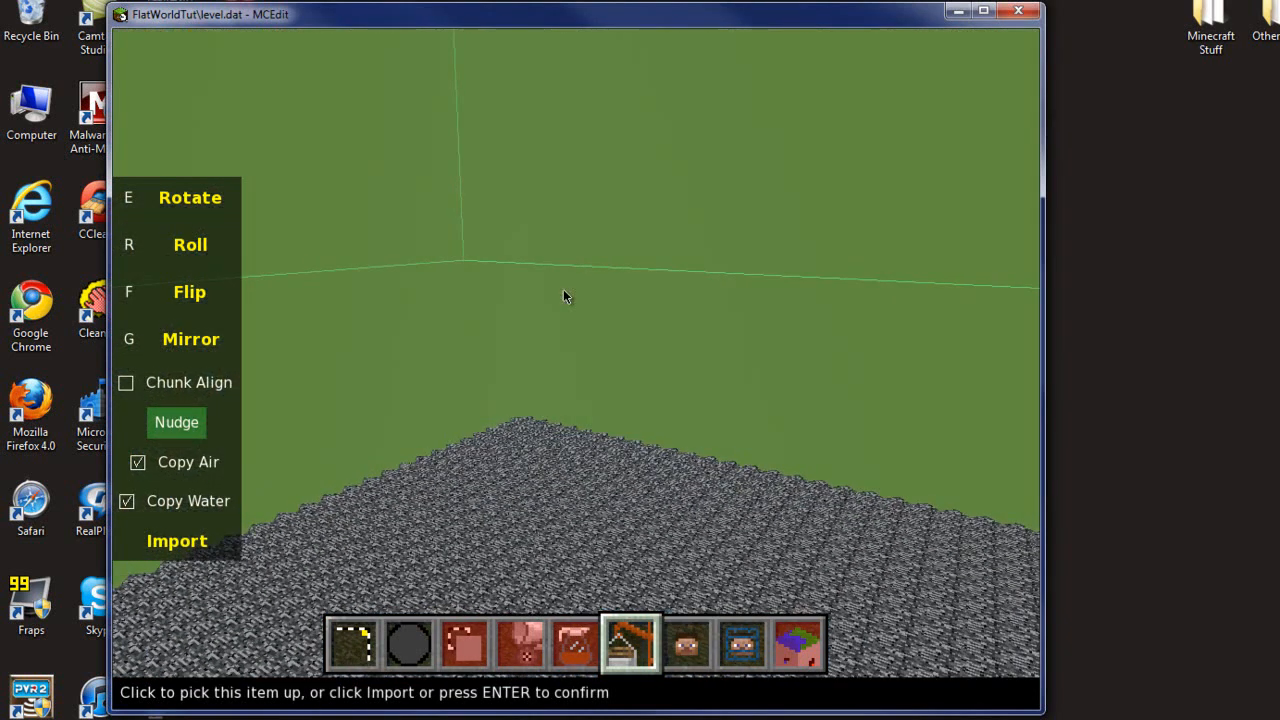
- Import the 256×256×128 flatmap grassland into FlatWorldTut
left_click_drag(564, 296, 584, 344)
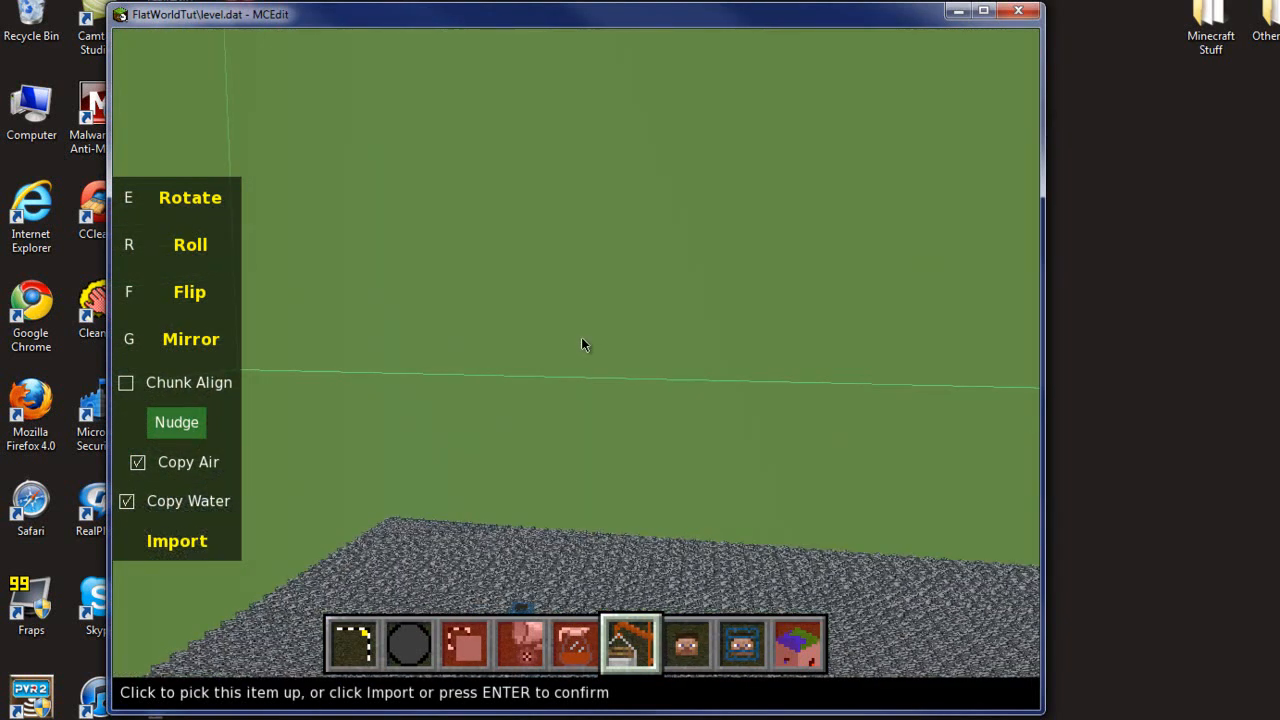
mouse_move(176, 552)
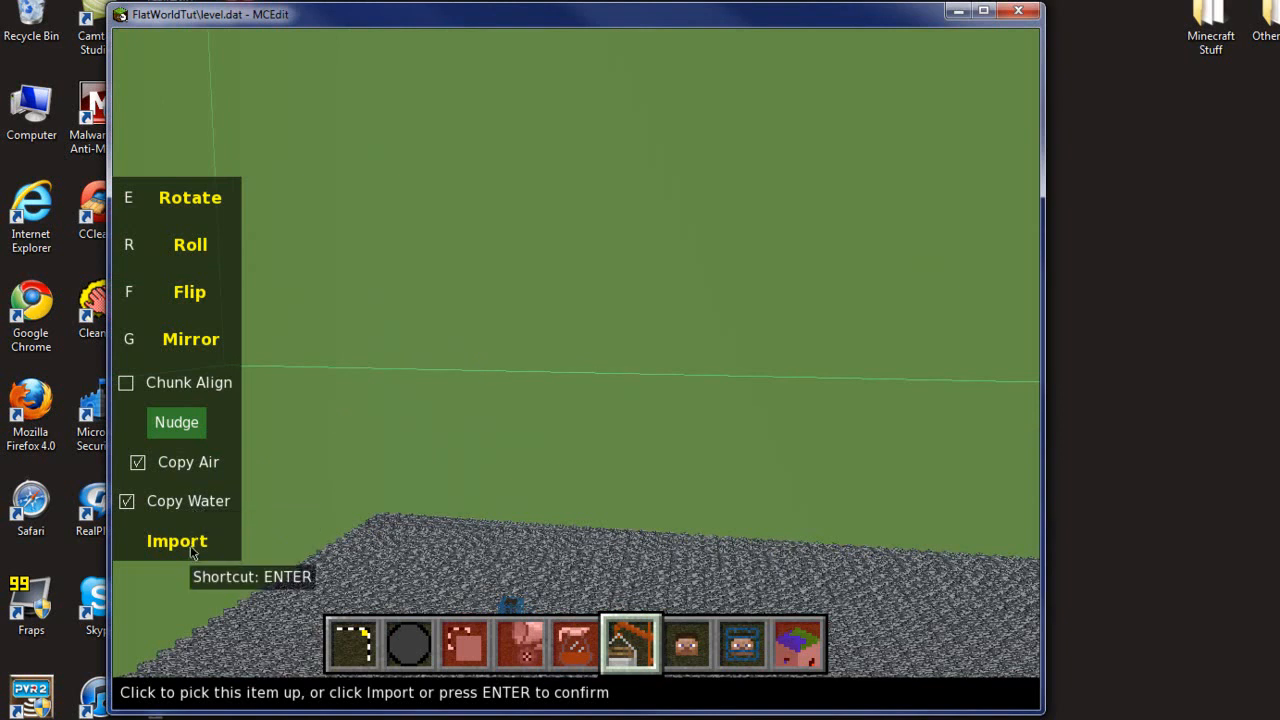
left_click(176, 540)
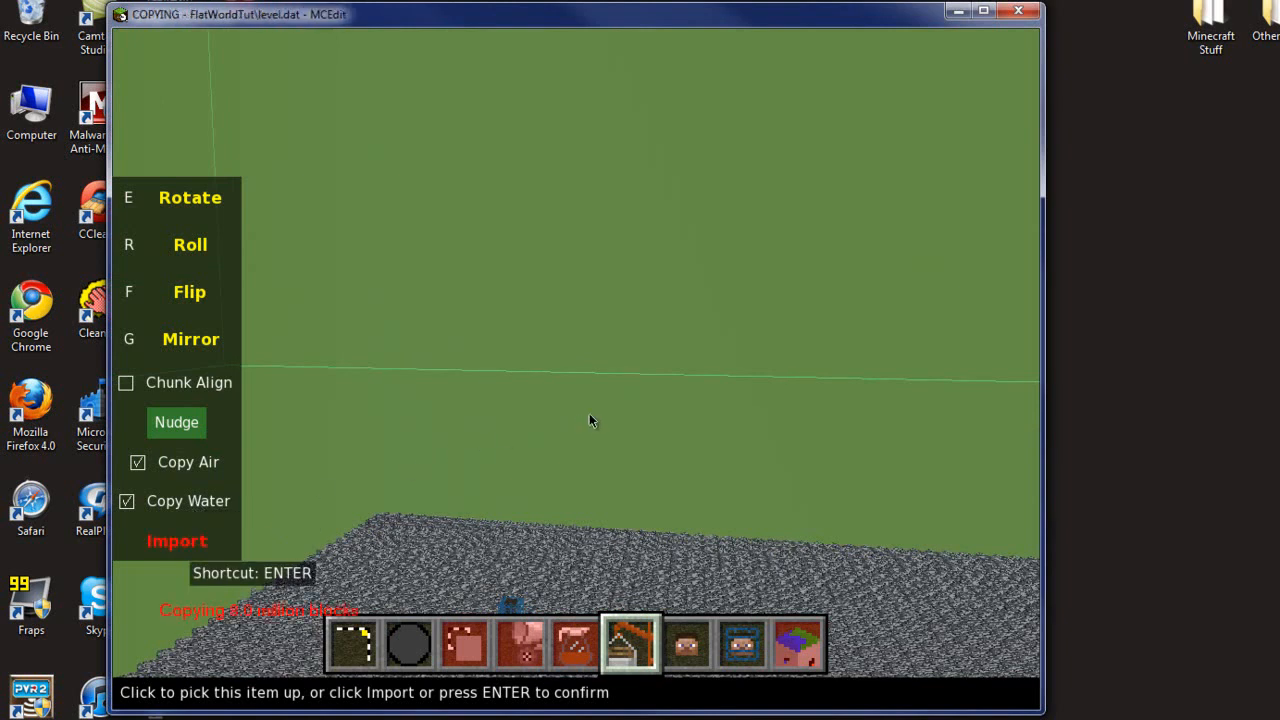
mouse_move(788, 390)
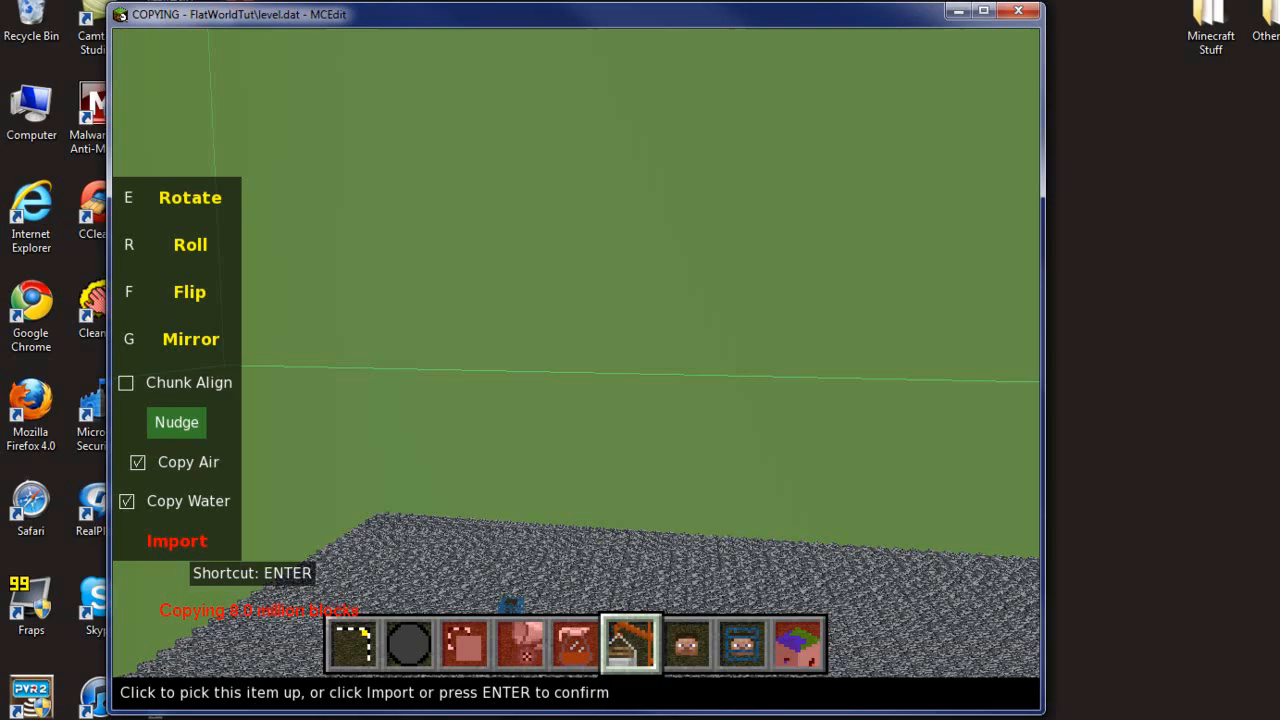
left_click(176, 540)
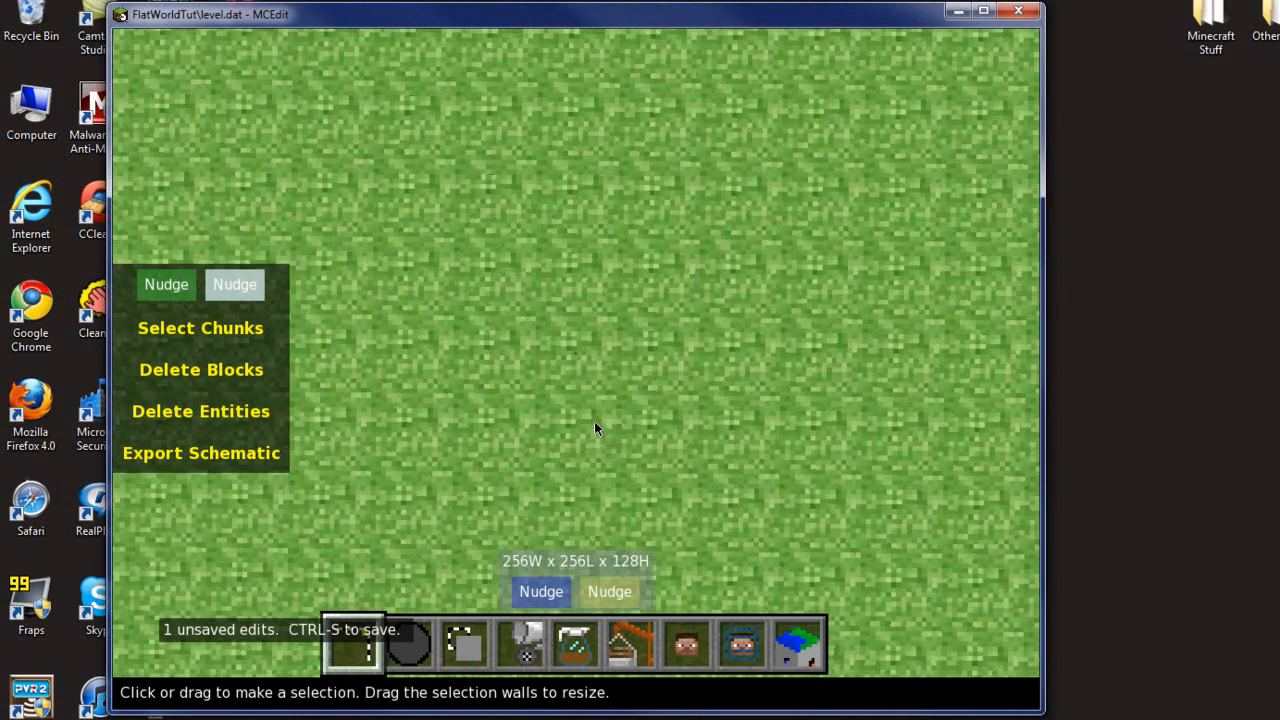
mouse_move(740, 644)
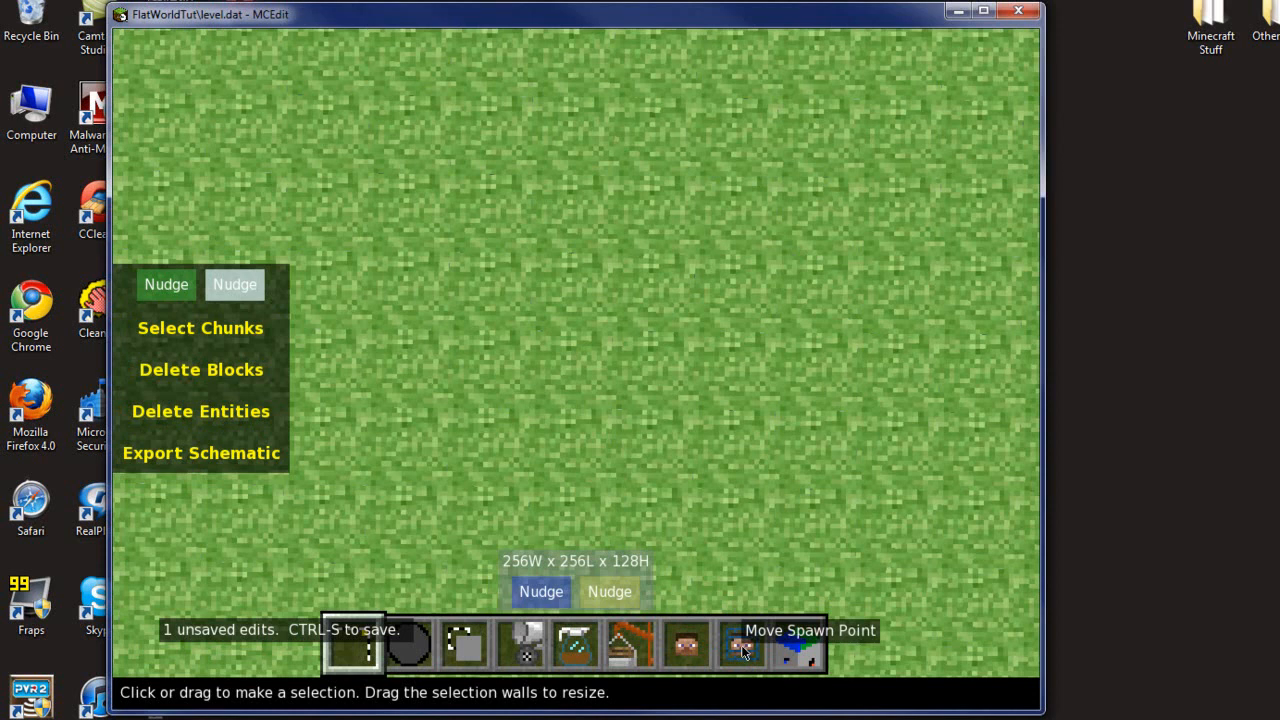
- Set the spawn point and player position on the flat grass, then save the world
left_click(740, 644)
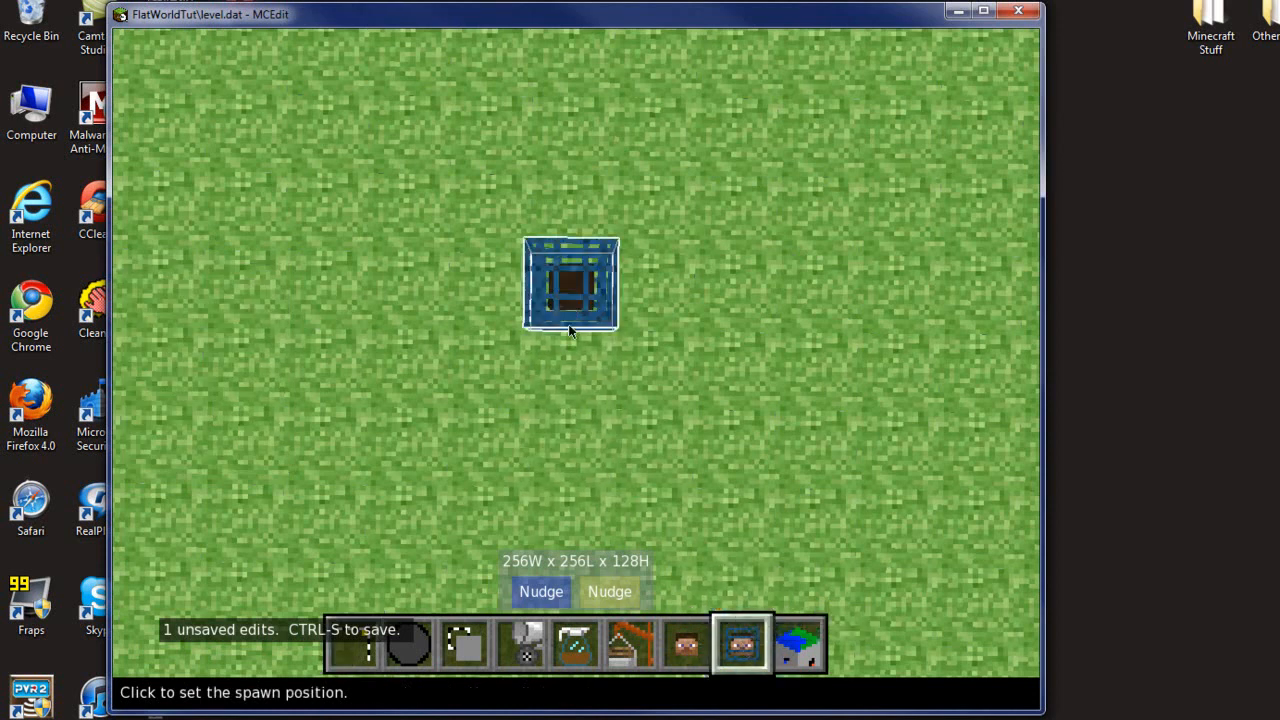
left_click(684, 644)
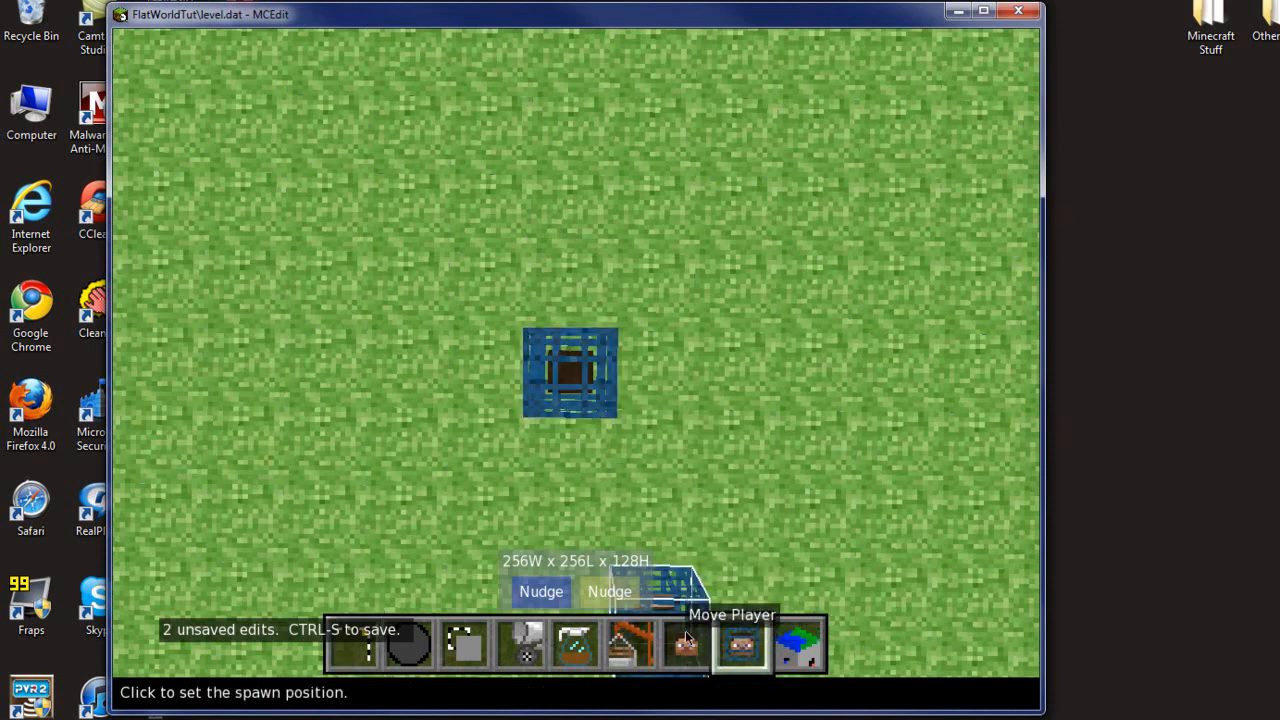
left_click(686, 644)
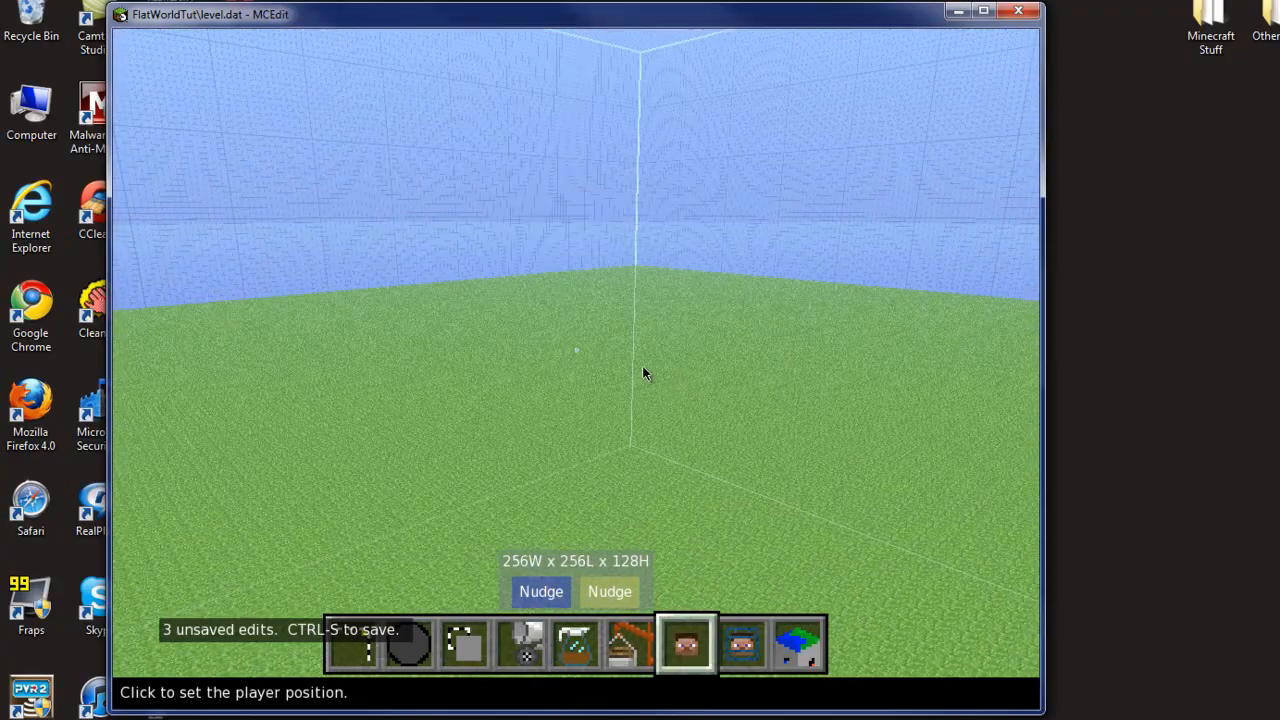
key("Escape")
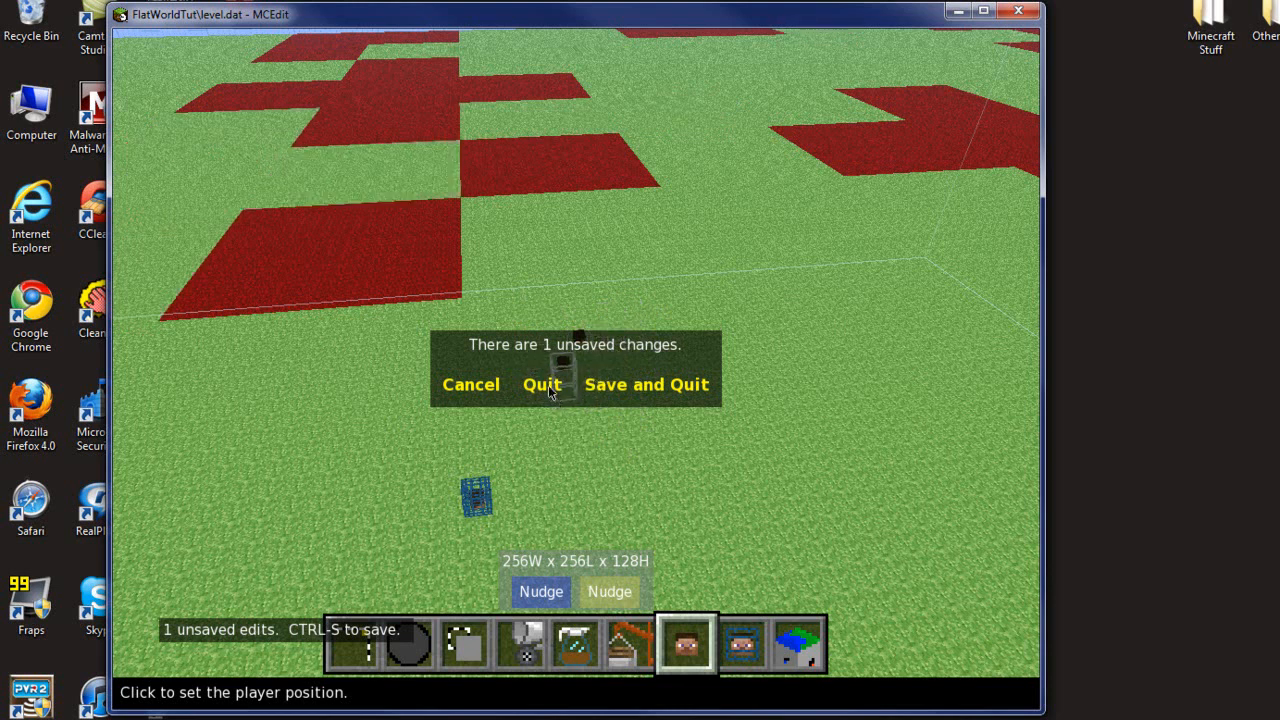
- Quit MCEdit and log in through the Minecraft Launcher to reach the title menu
left_click(540, 384)
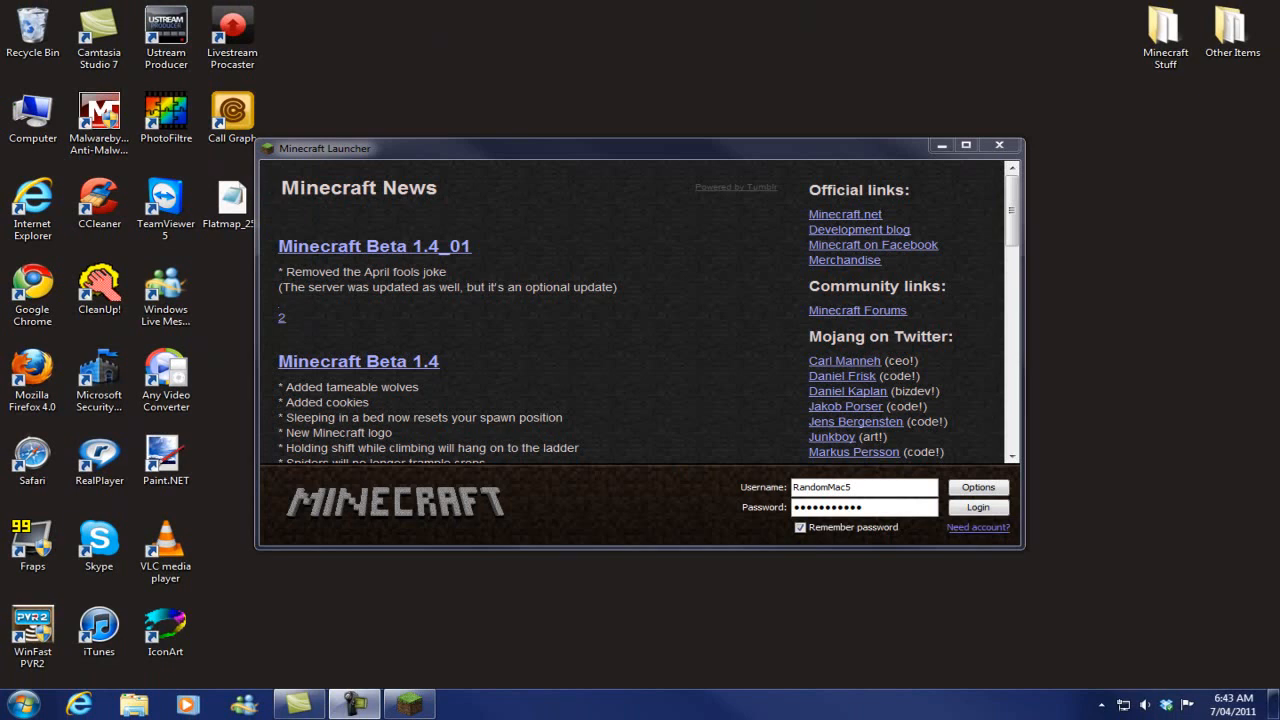
left_click(978, 508)
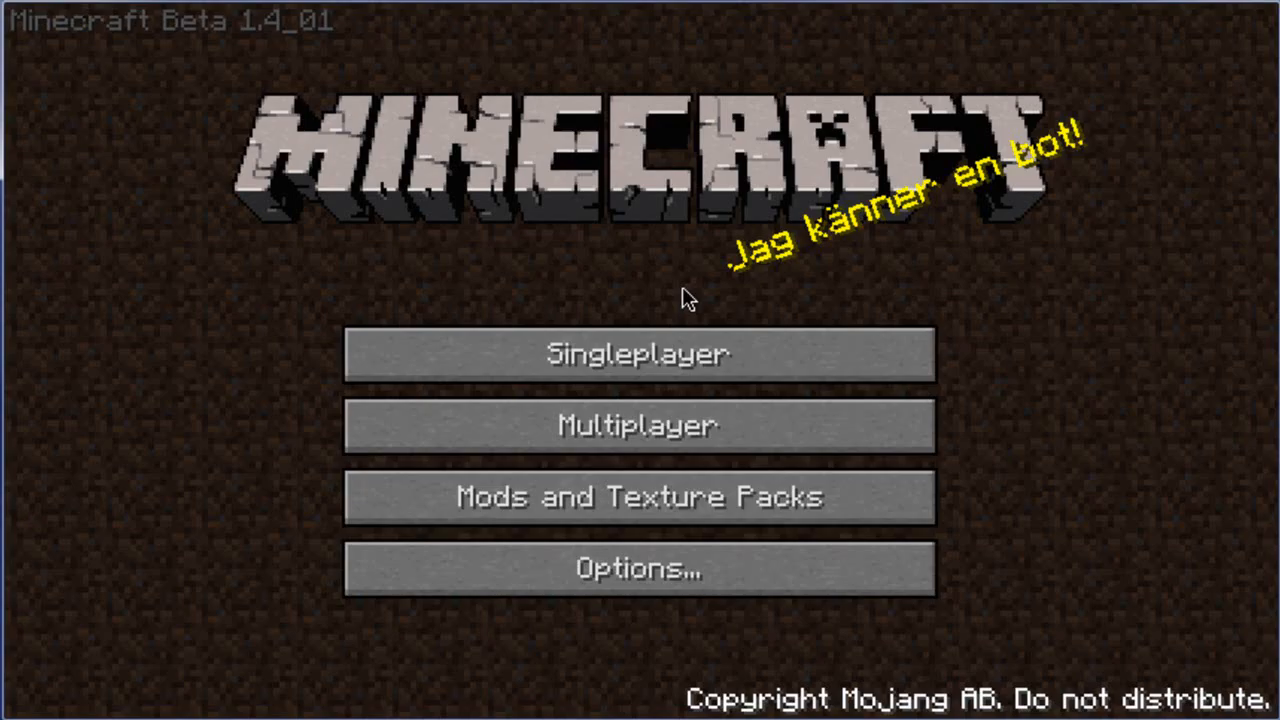
- Show the single-player world list with FlatWorldTut at the top
left_click(638, 354)
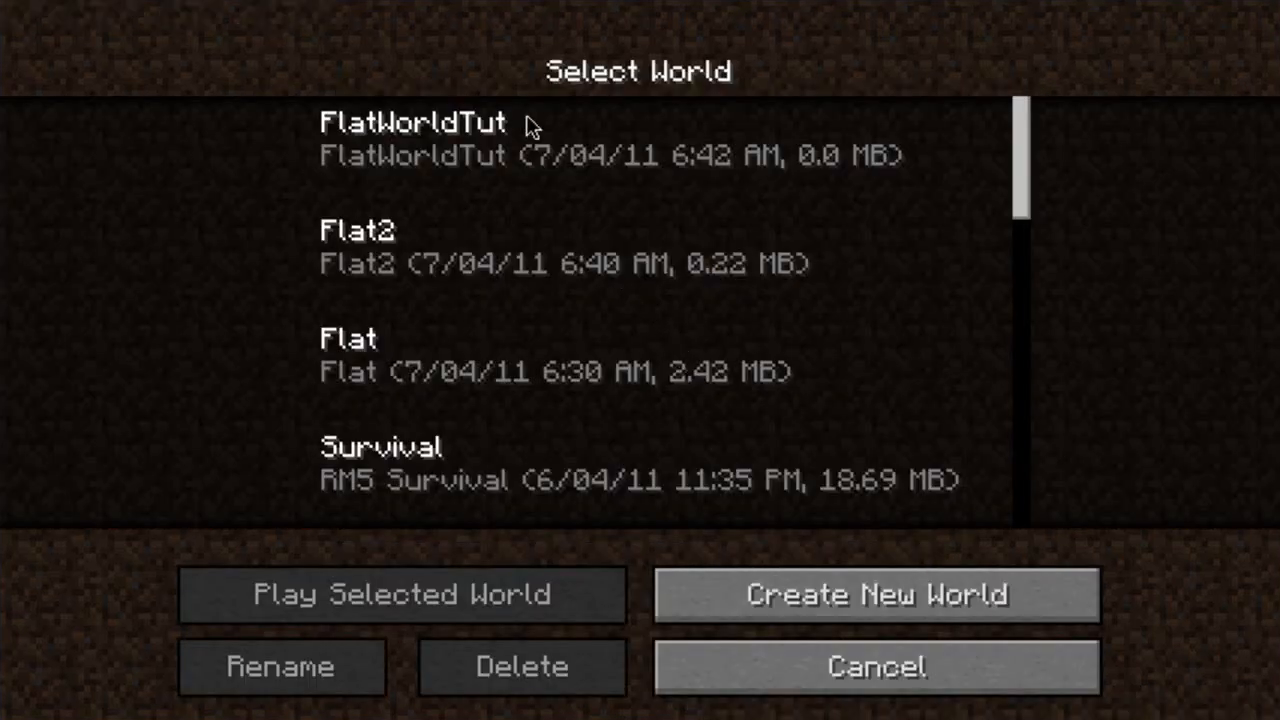
mouse_move(450, 138)
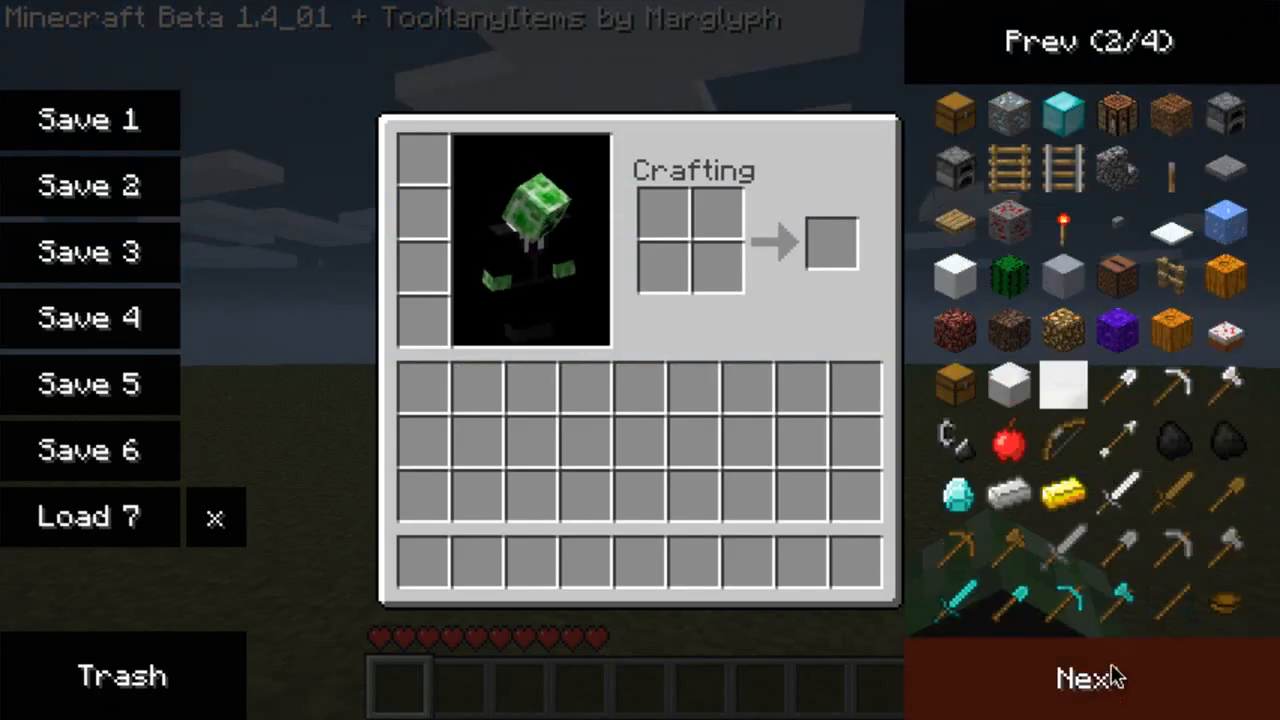
mouse_move(1120, 564)
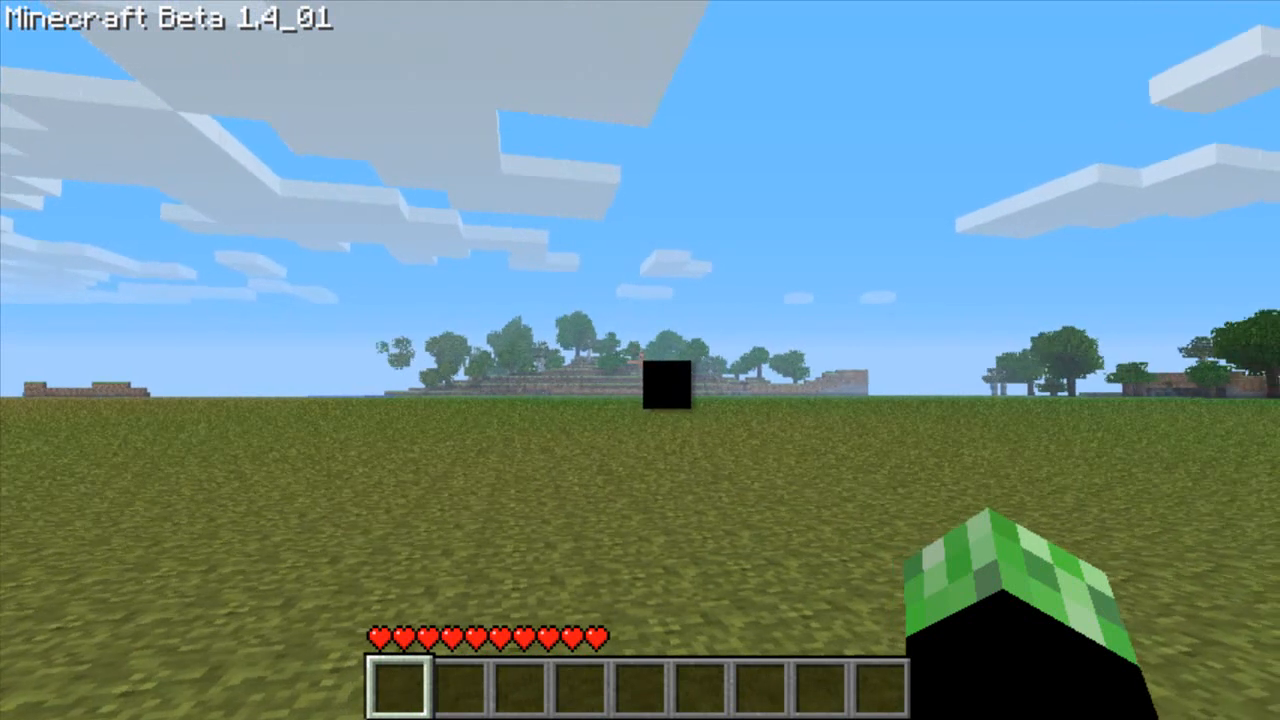
- Bring up the game menu over the flat grassland to save and quit
key("Escape")
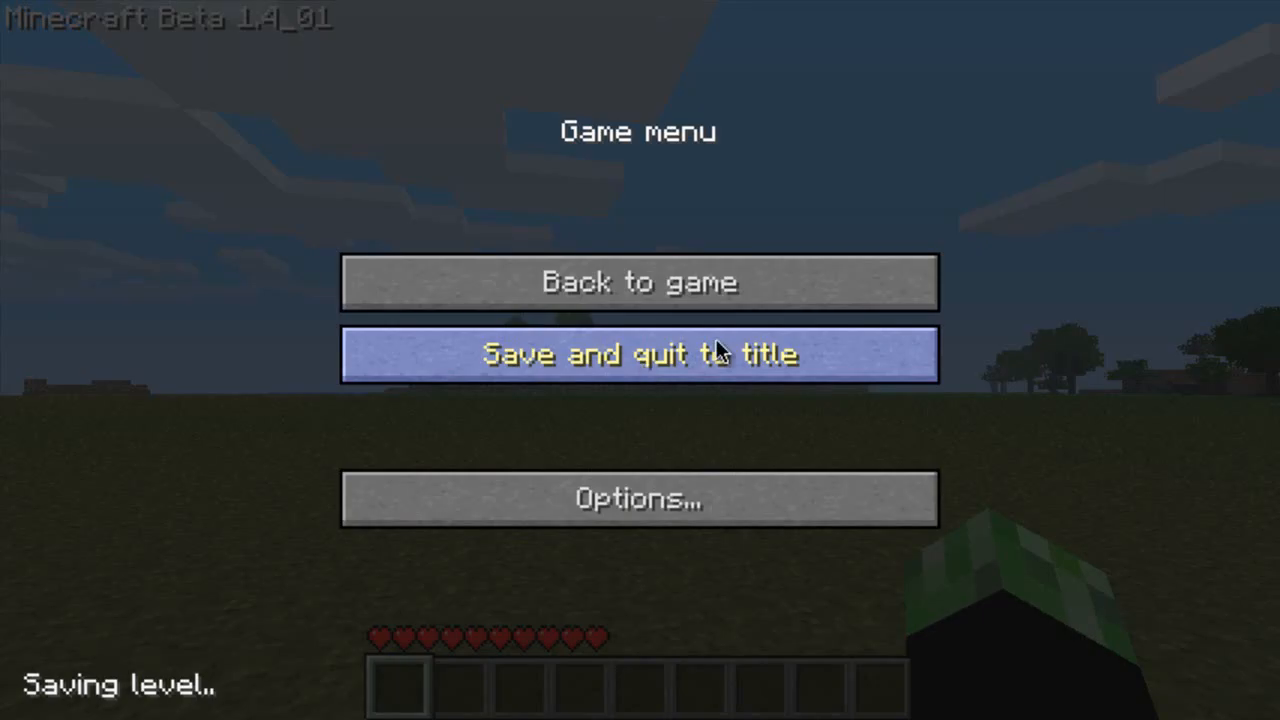